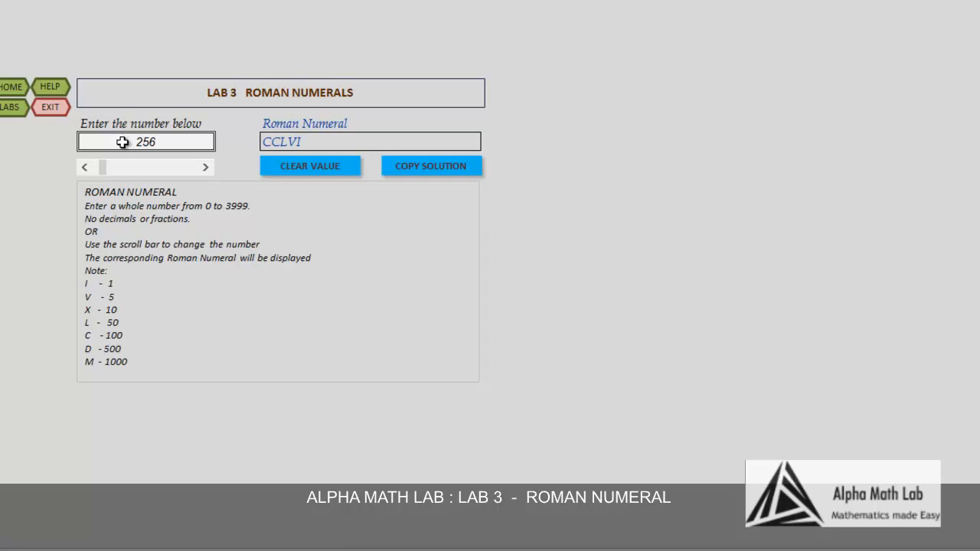
pyautogui.moveTo(204, 242)
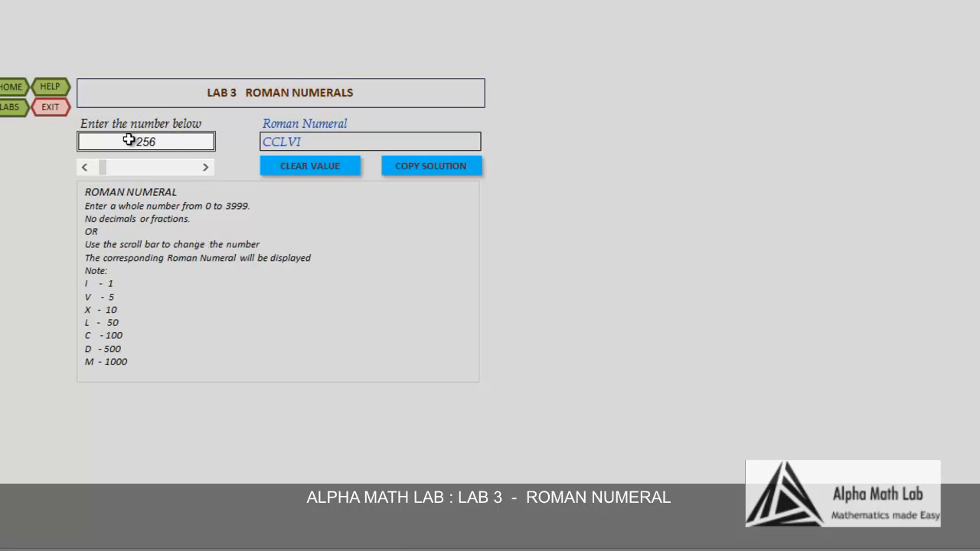
# Enter 20 in the number box so the Roman numeral reads XX
pyautogui.write('20')
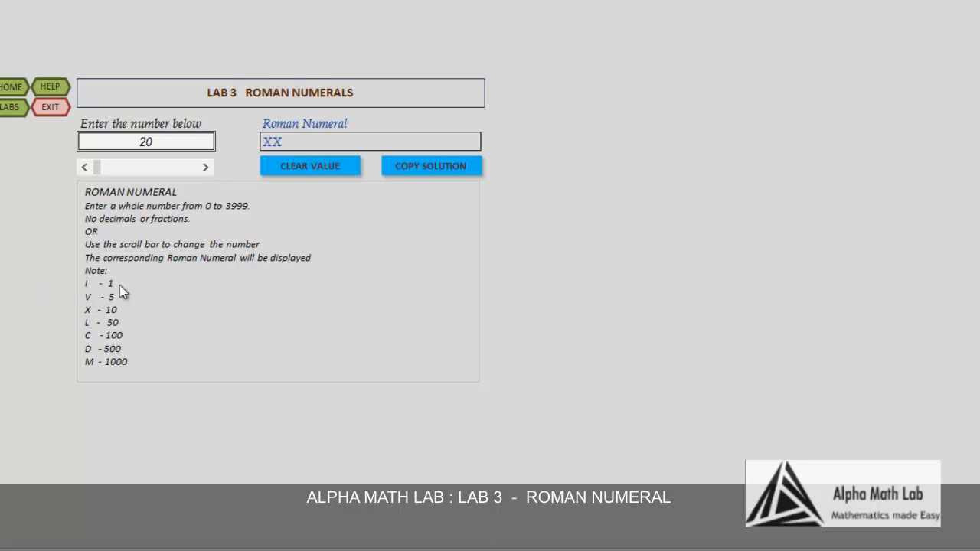
pyautogui.moveTo(92, 310)
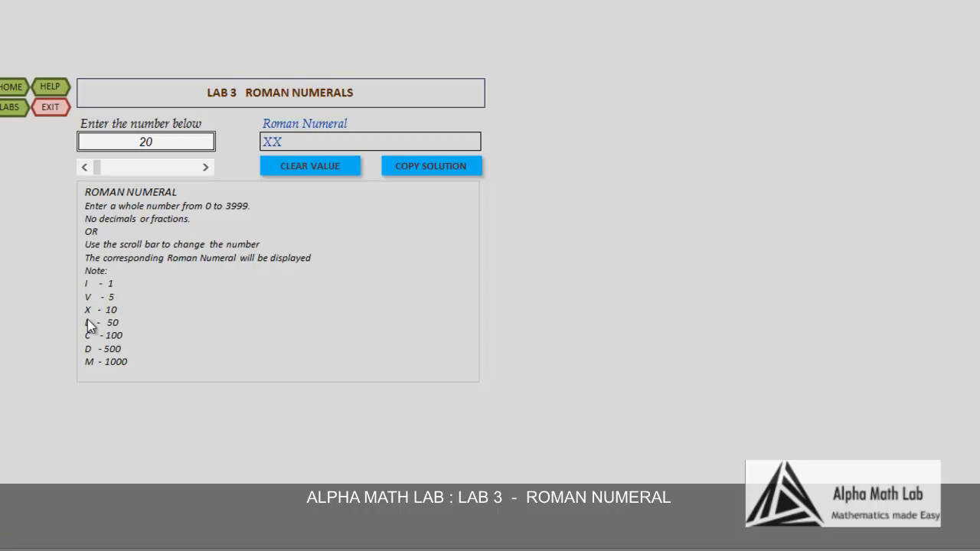
pyautogui.moveTo(115, 329)
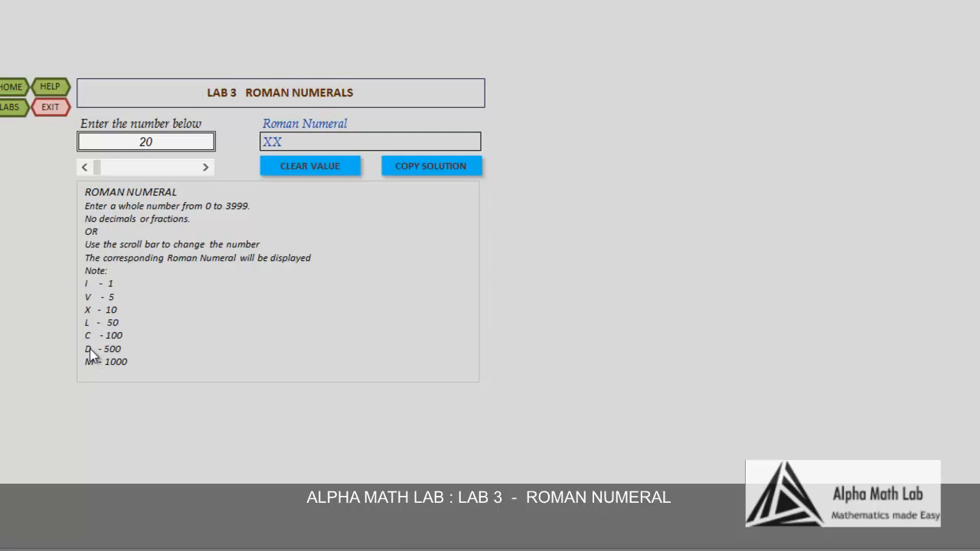
pyautogui.moveTo(90, 369)
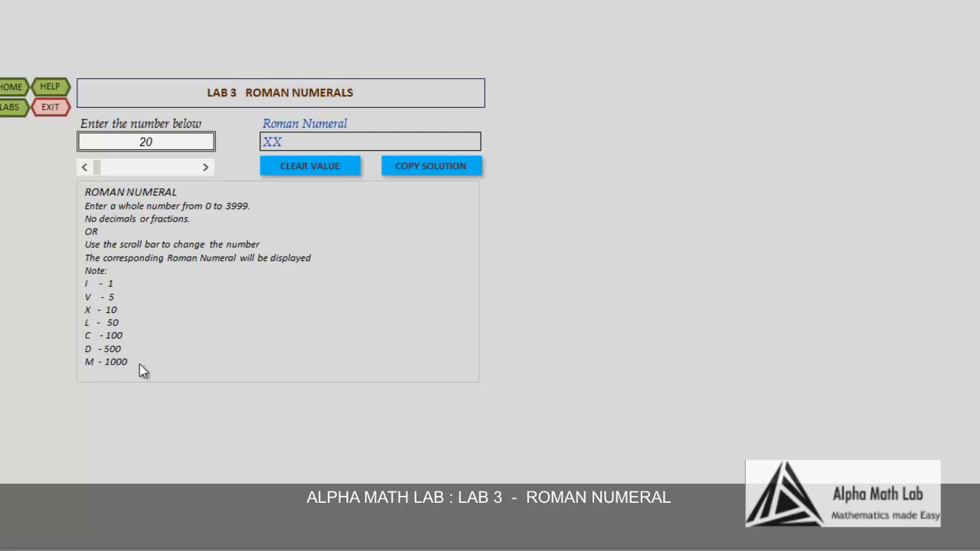
pyautogui.moveTo(173, 272)
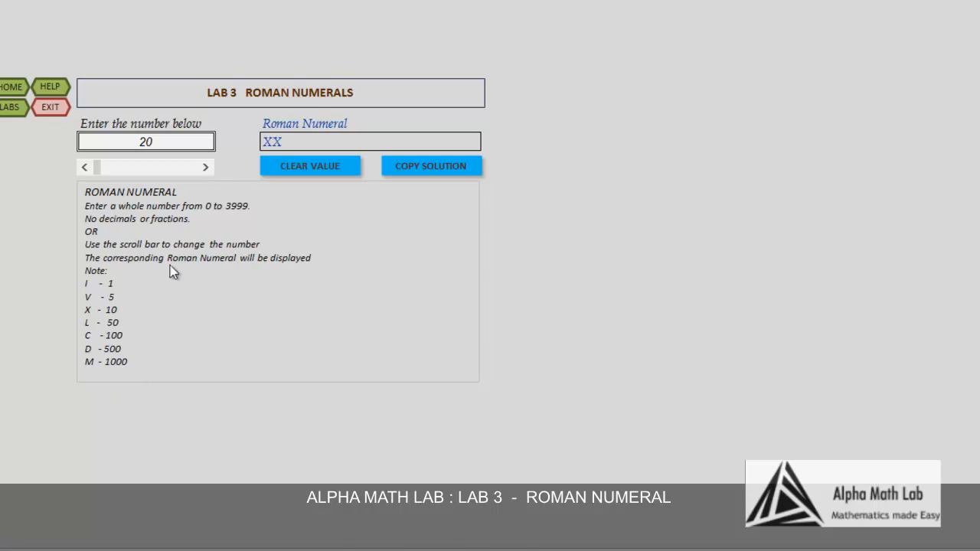
pyautogui.moveTo(107, 180)
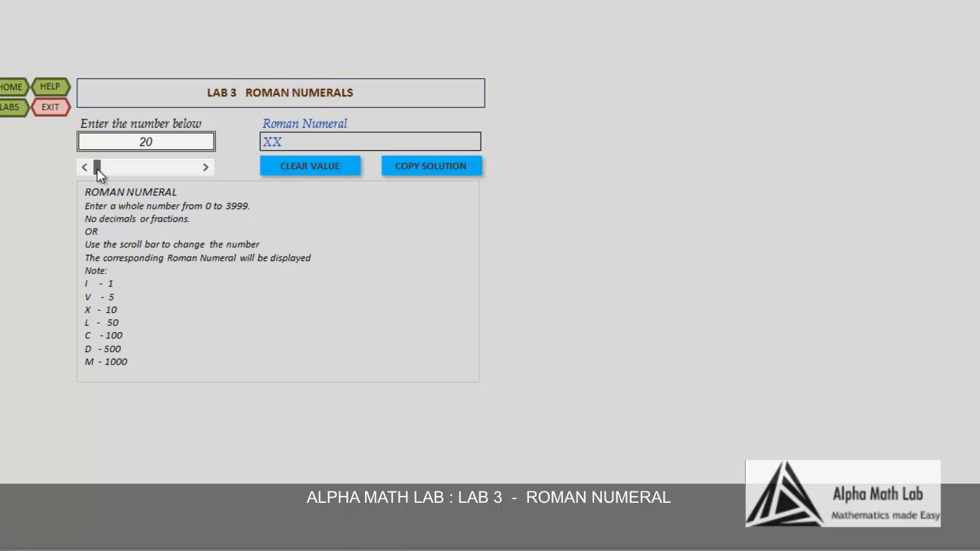
# Drag the scroll bar through 185 and 647, clear, then set 1949 (MCMXLIX)
pyautogui.moveTo(98, 167); pyautogui.dragTo(103, 167)
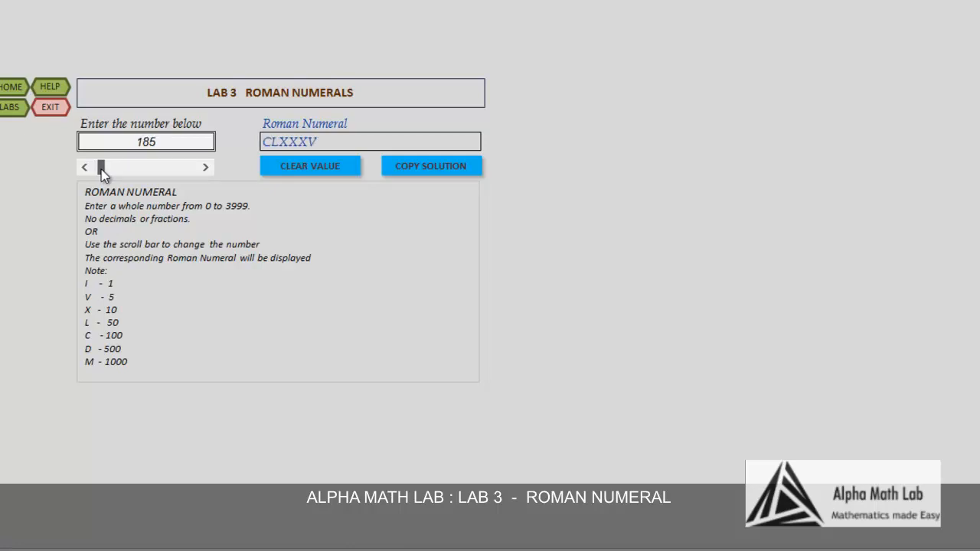
pyautogui.moveTo(100, 167); pyautogui.dragTo(112, 167)
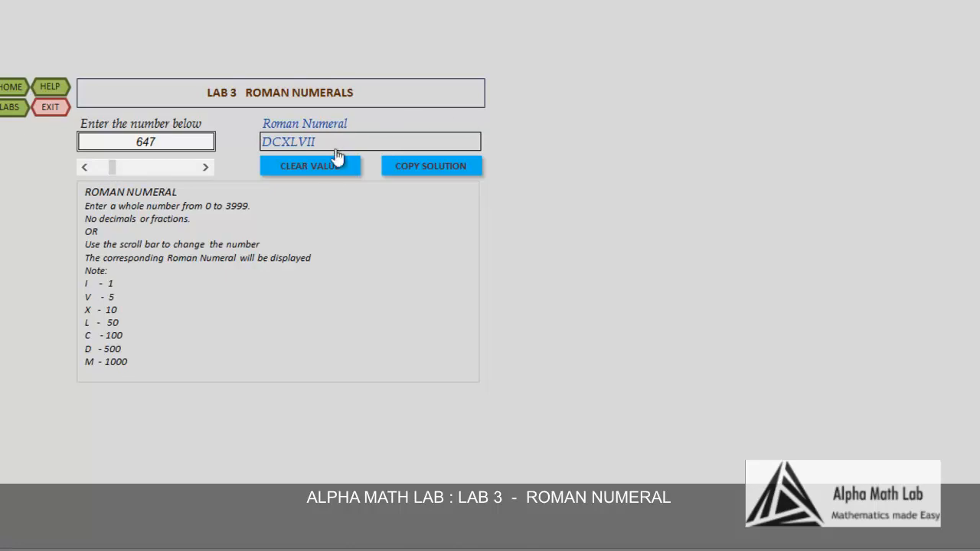
pyautogui.moveTo(310, 171)
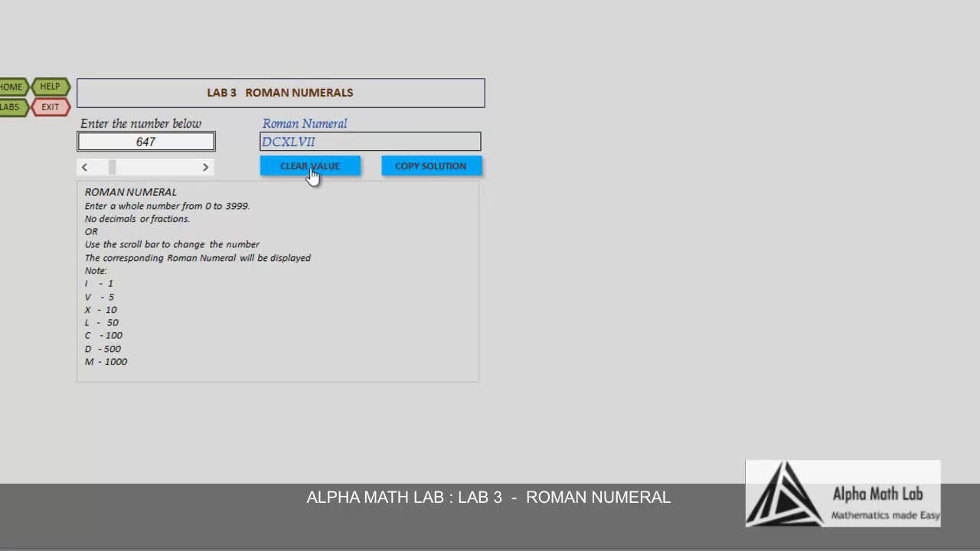
pyautogui.click(310, 166)
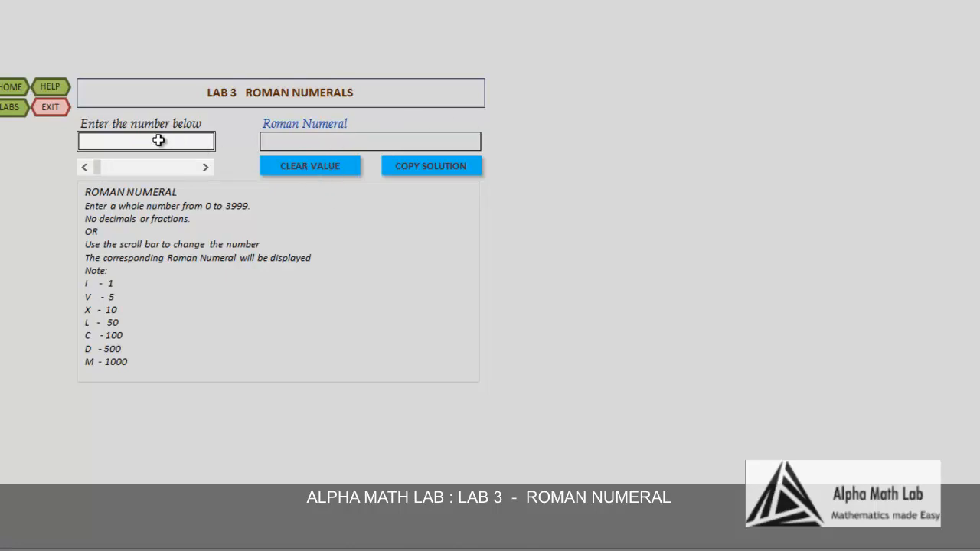
pyautogui.moveTo(94, 167); pyautogui.dragTo(102, 167)
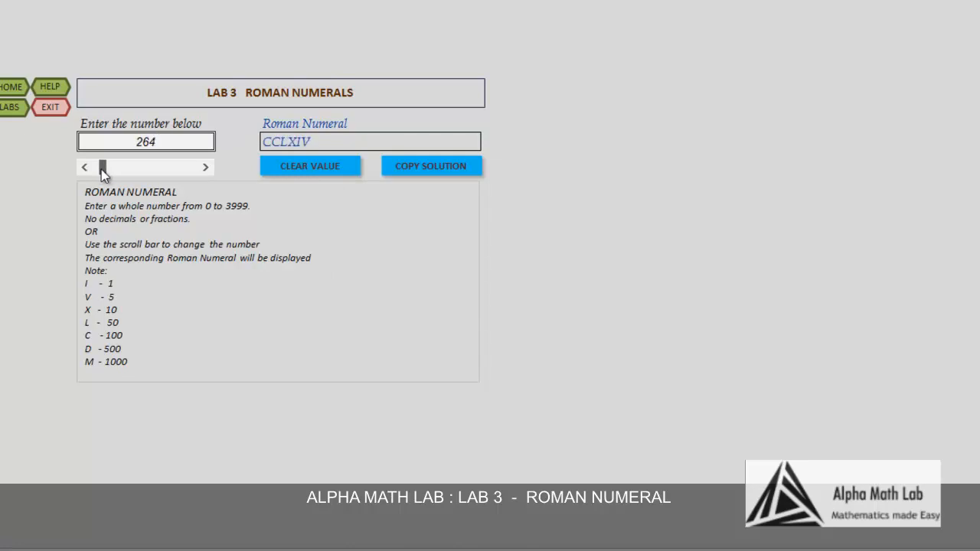
pyautogui.moveTo(102, 167); pyautogui.dragTo(142, 167)
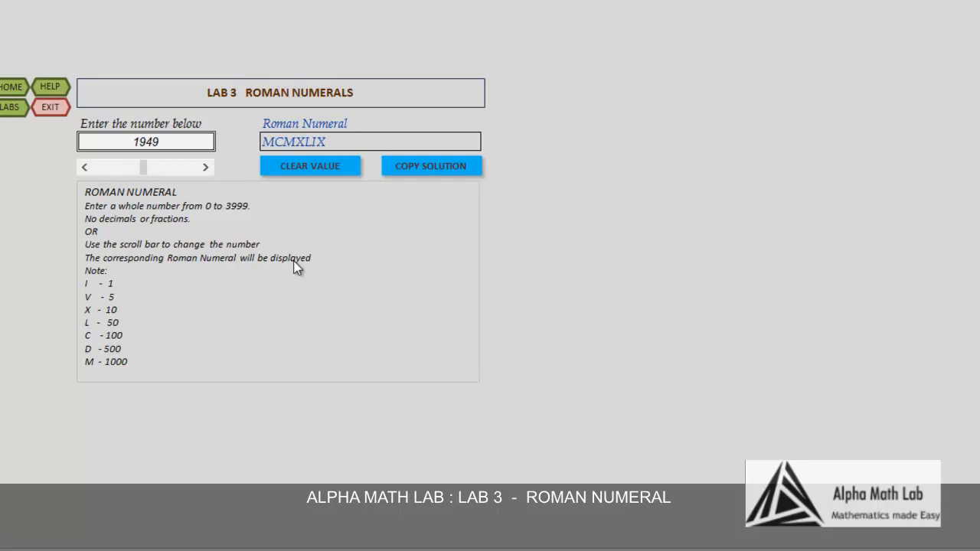
pyautogui.moveTo(326, 179)
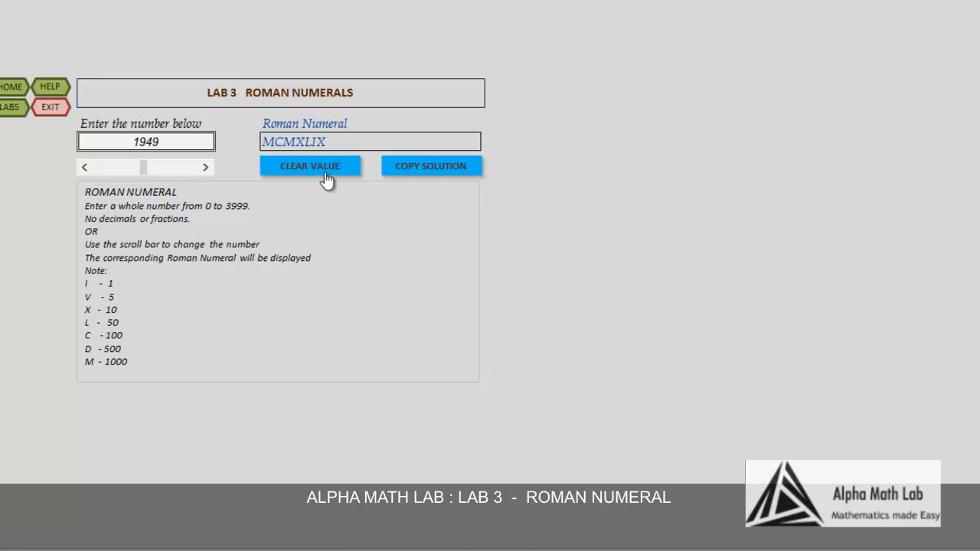
pyautogui.moveTo(268, 370)
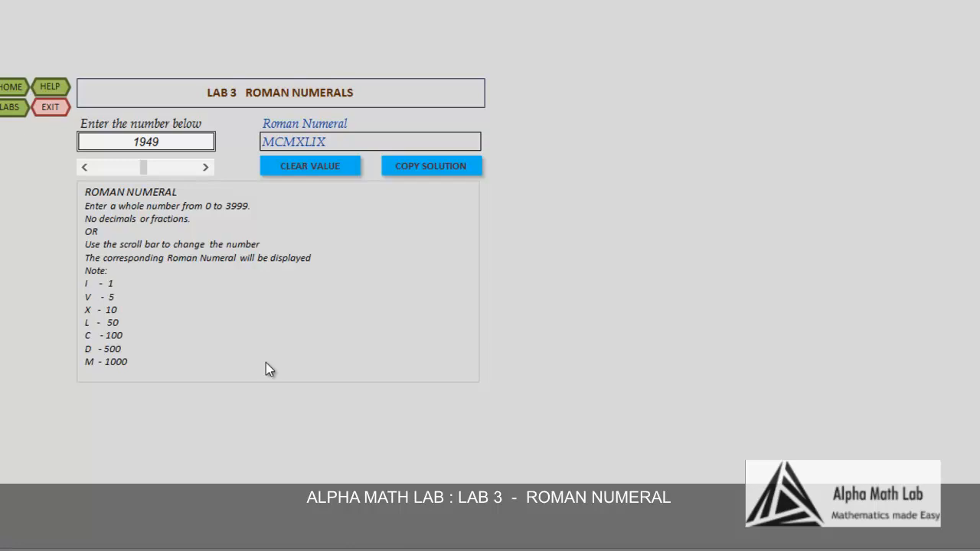
pyautogui.moveTo(253, 341)
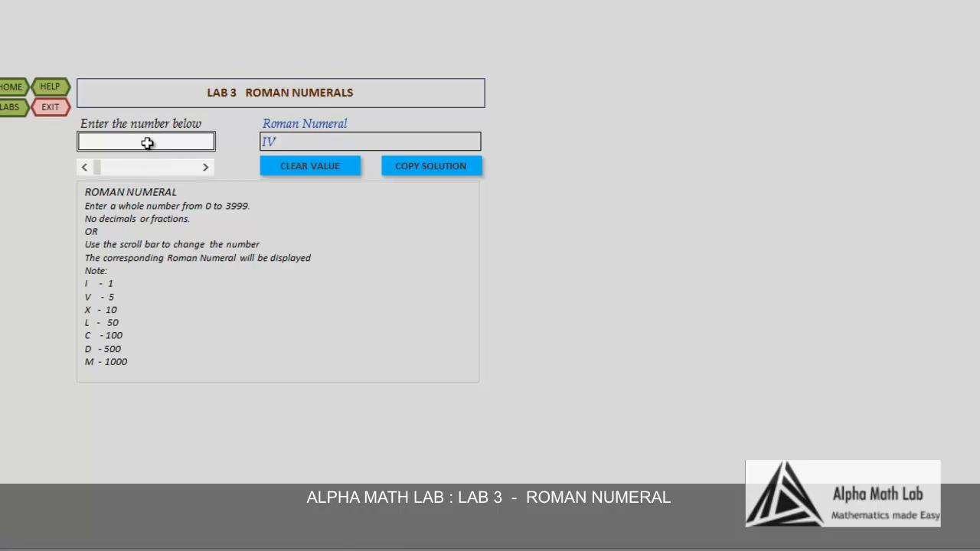
# Enter 4 in the number box so the Roman numeral reads IV
pyautogui.write('4')
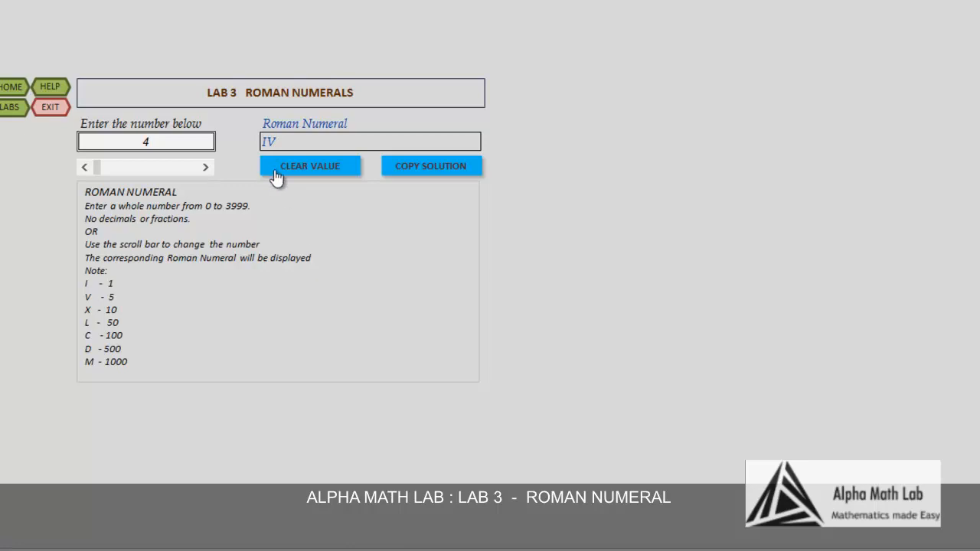
pyautogui.moveTo(343, 333)
pyautogui.write('6')
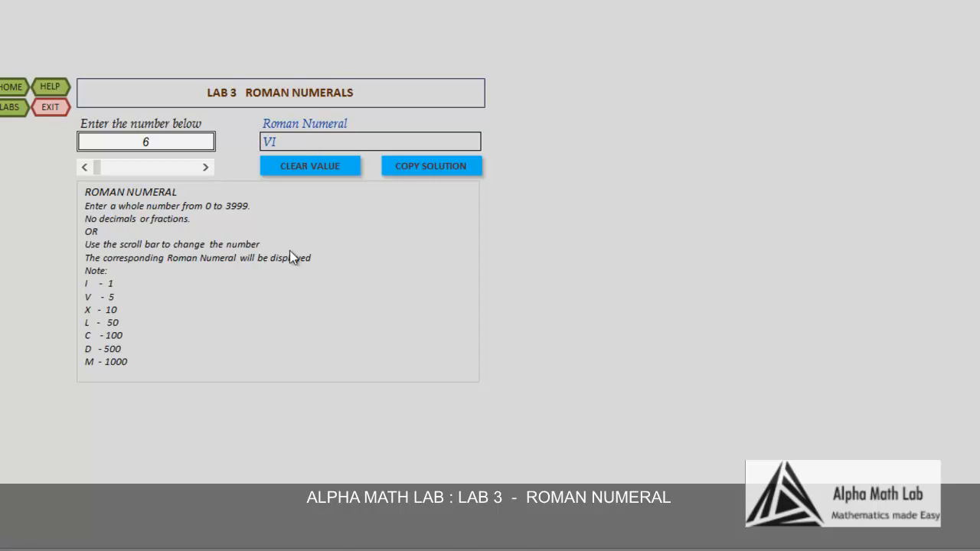
pyautogui.moveTo(293, 286)
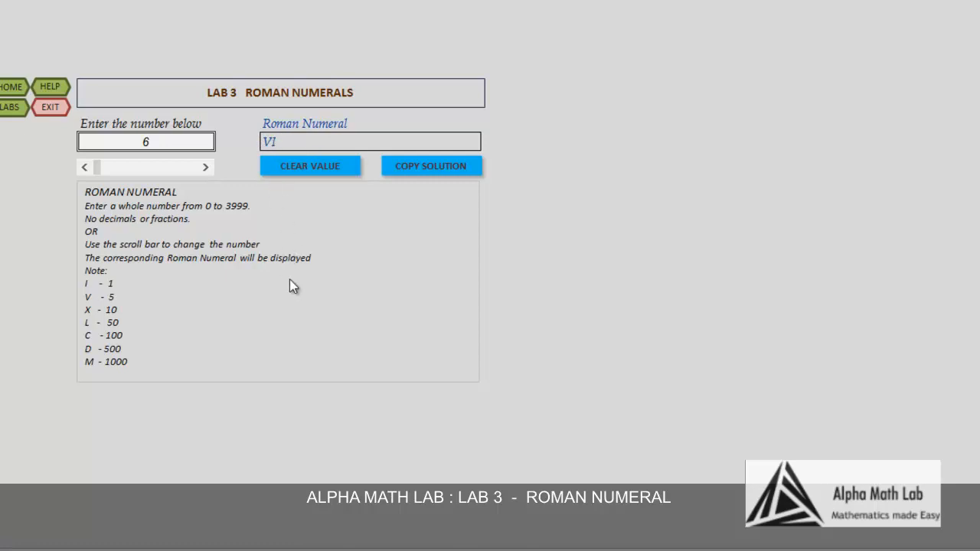
pyautogui.moveTo(264, 144)
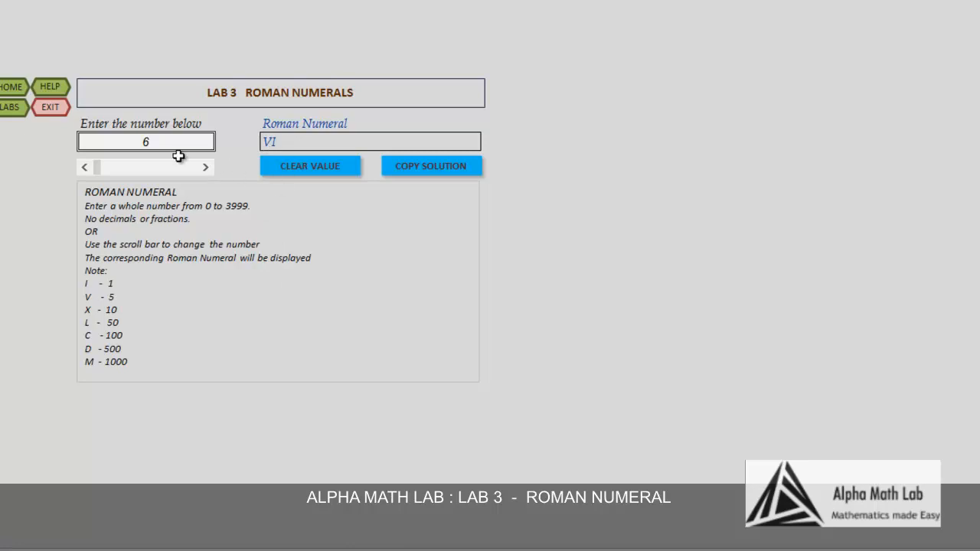
# Enter 99 in the number box so the Roman numeral reads XCIX
pyautogui.write('99')
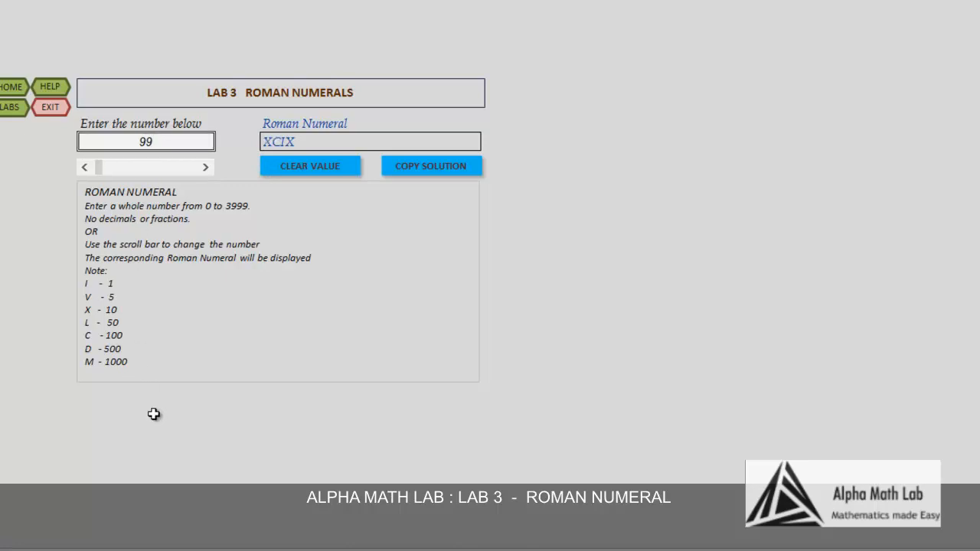
pyautogui.moveTo(326, 345)
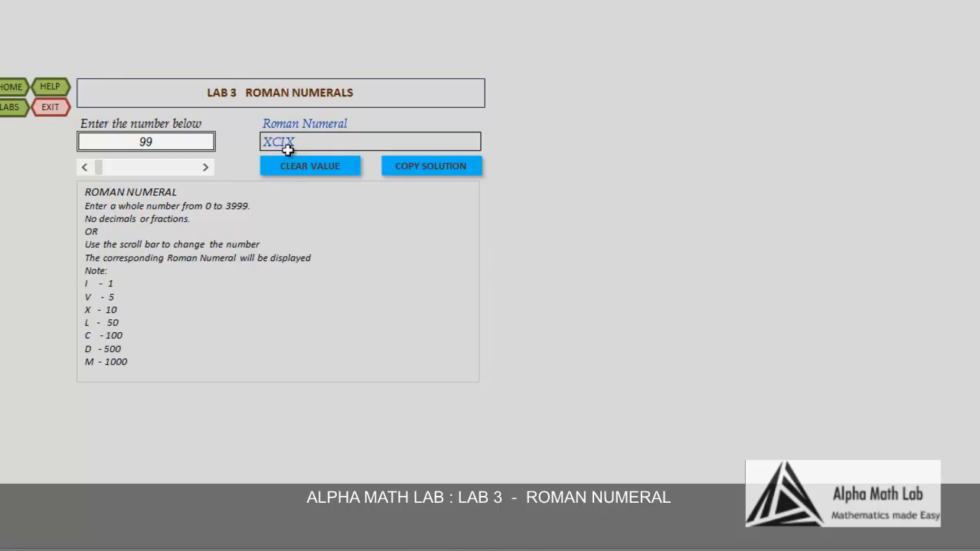
pyautogui.moveTo(300, 148)
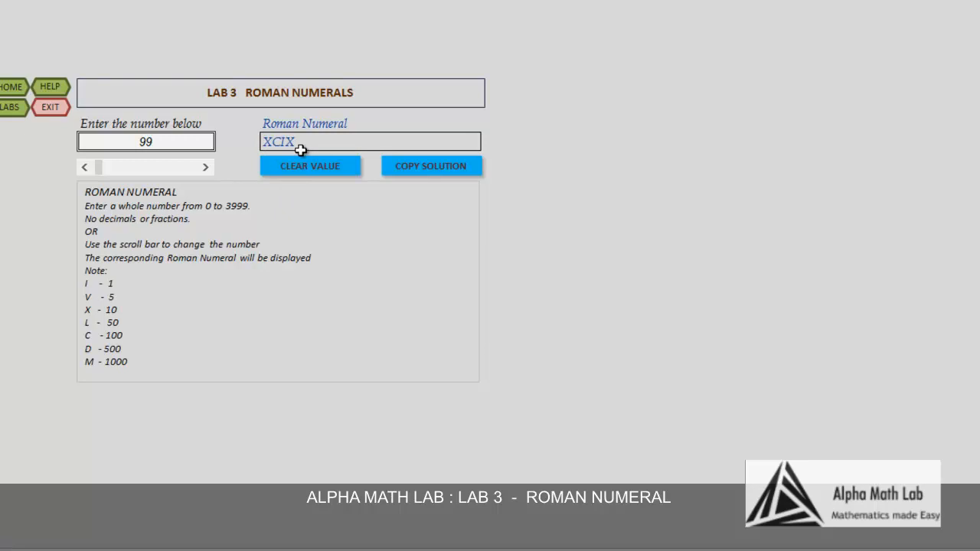
pyautogui.moveTo(197, 149)
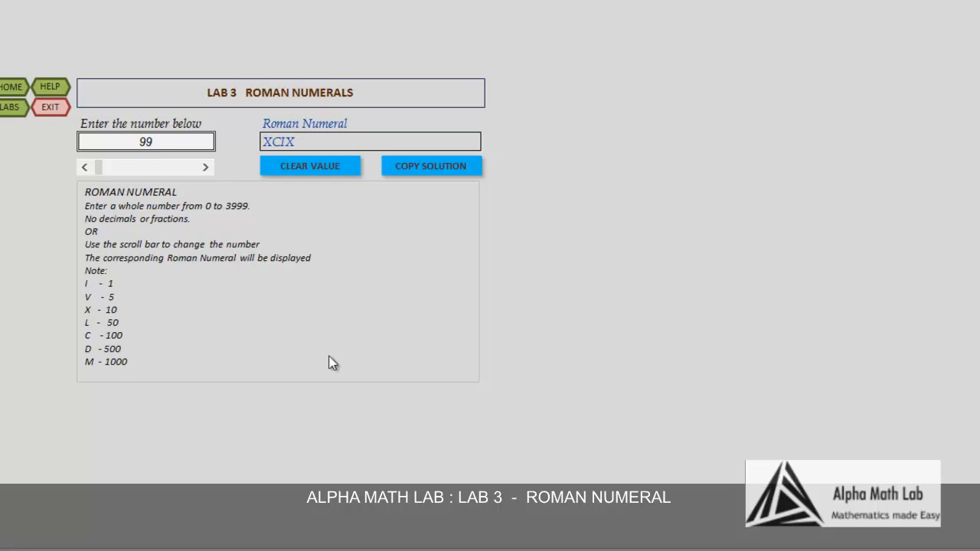
# Enter 400 to get CD, then 900 to get CM
pyautogui.write('400')
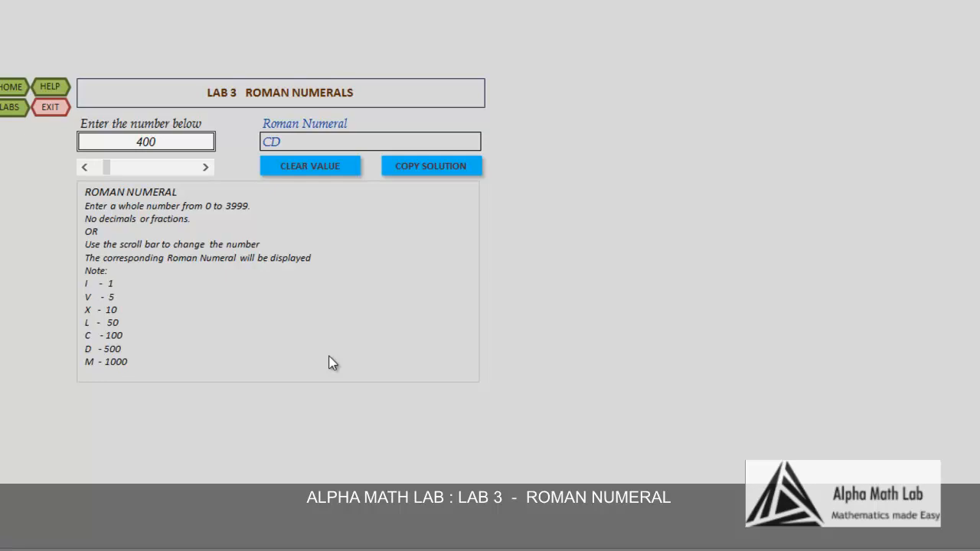
pyautogui.moveTo(119, 366)
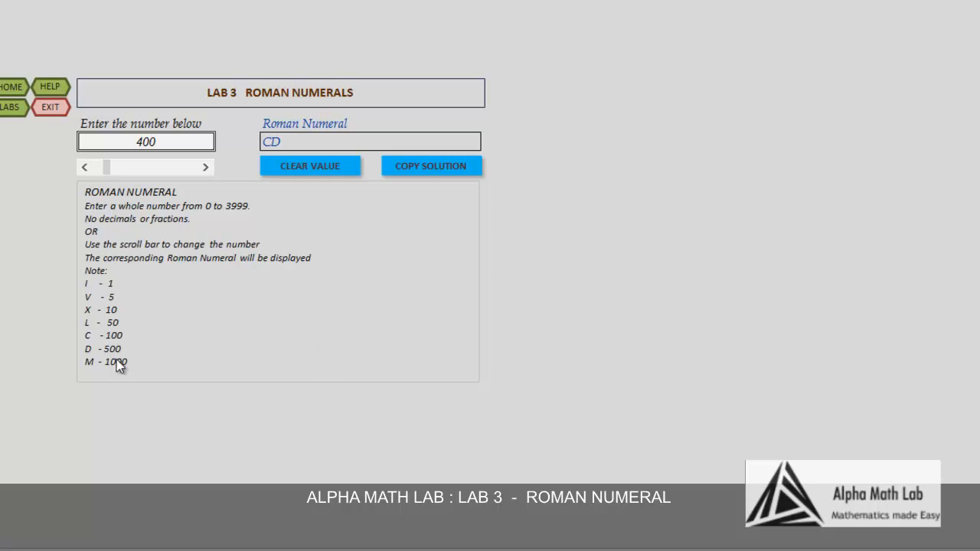
pyautogui.moveTo(119, 354)
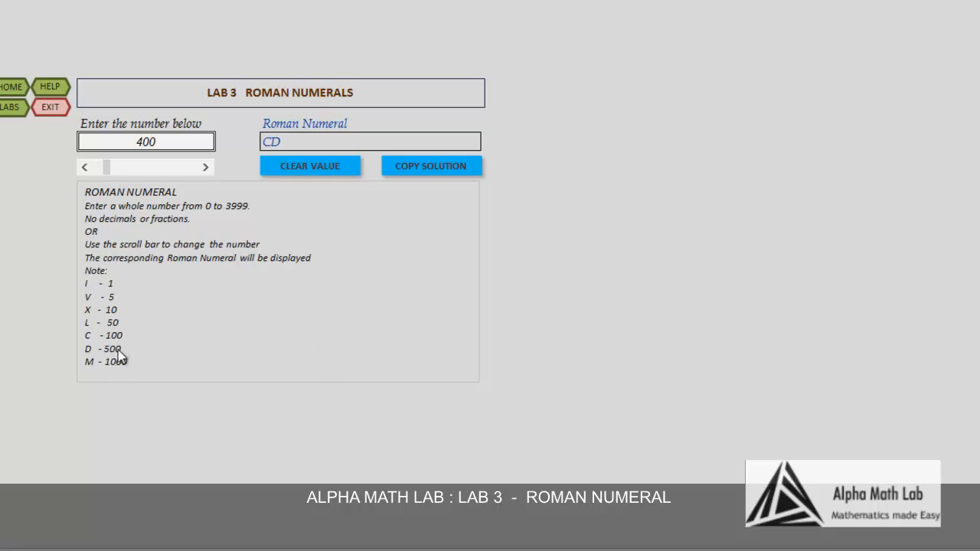
pyautogui.moveTo(115, 345)
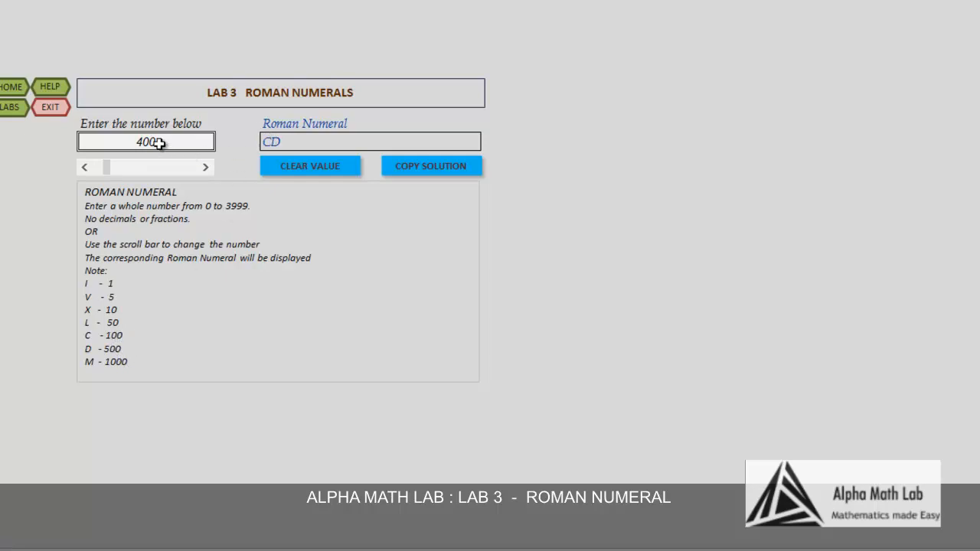
pyautogui.write('90')
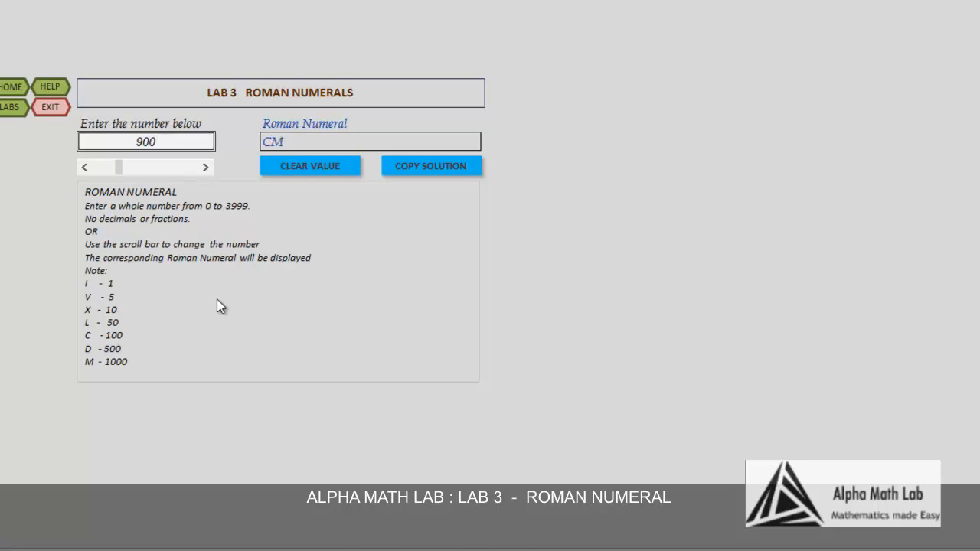
pyautogui.moveTo(176, 301)
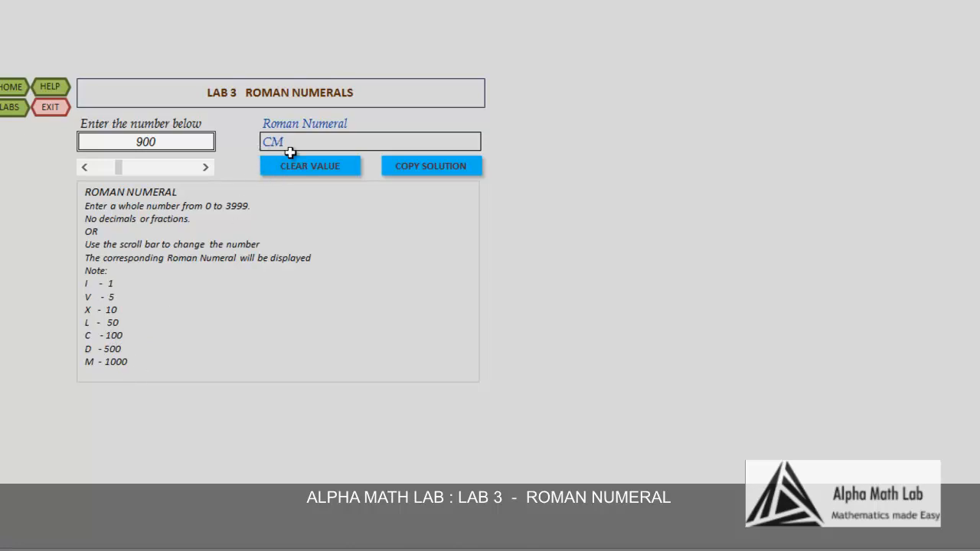
pyautogui.moveTo(161, 145)
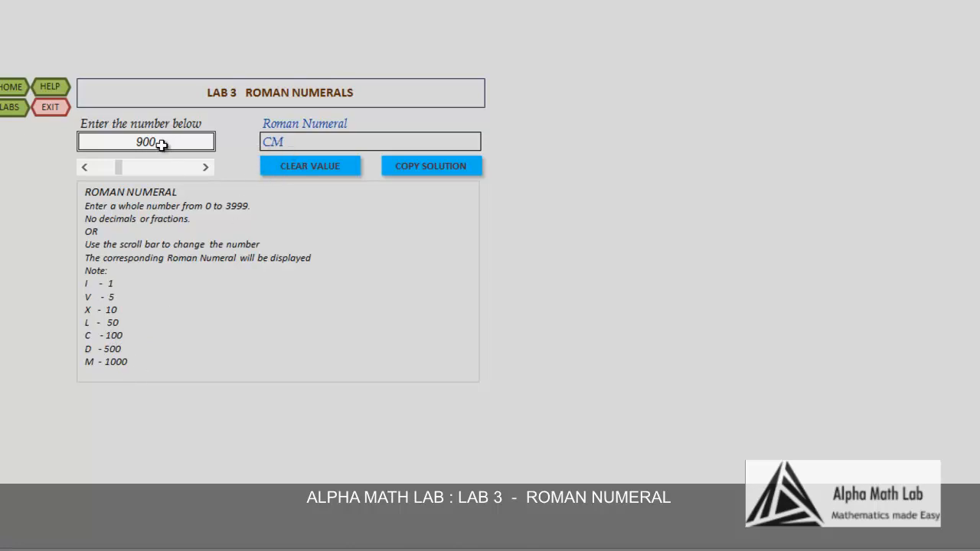
# Step the number up from 900 to 901 (CMI) and 911 (CMXI)
pyautogui.click(205, 167)
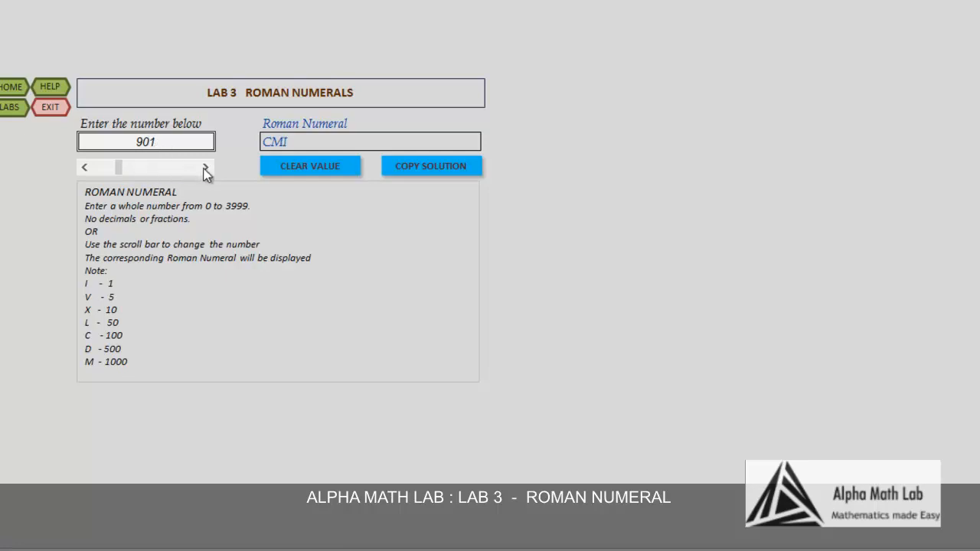
pyautogui.click(206, 167)
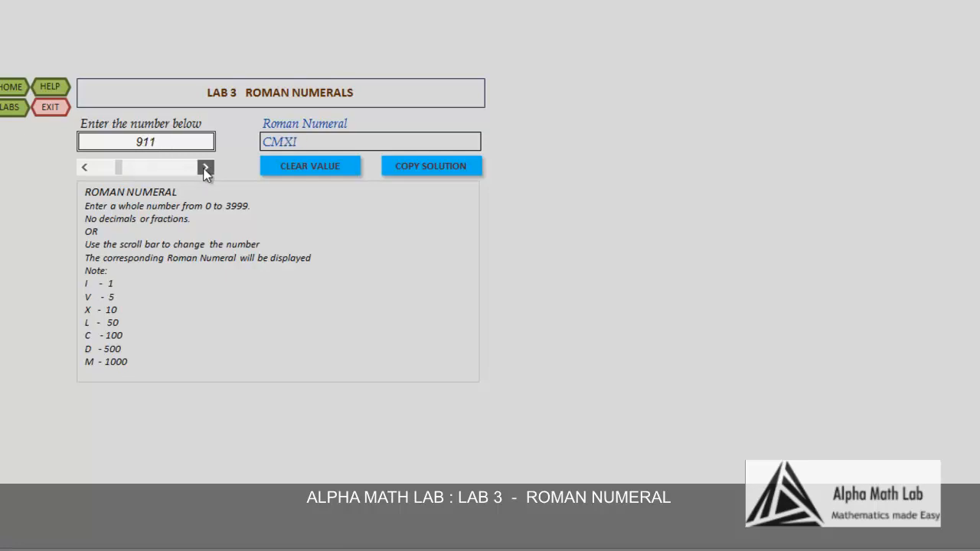
pyautogui.click(206, 166)
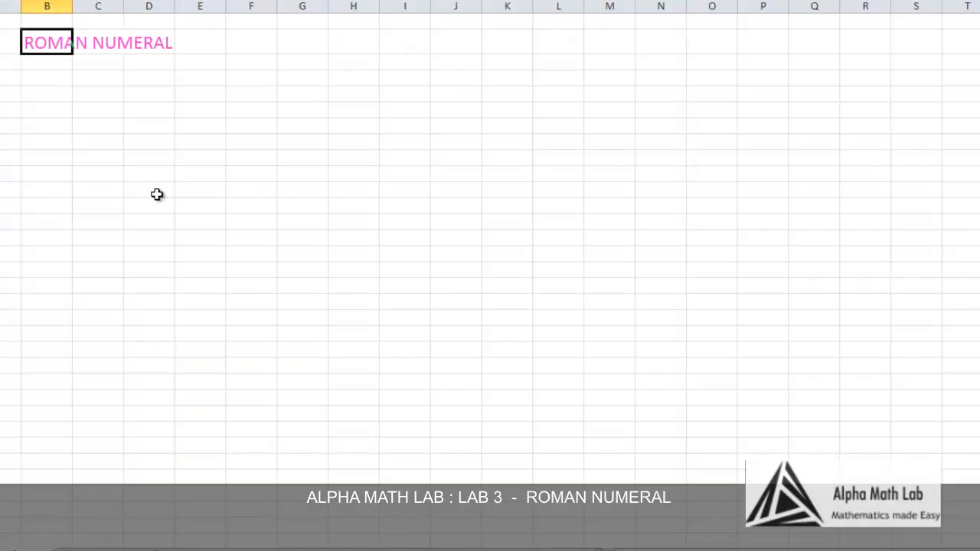
# Select the cell below the ROMAN NUMERAL heading on the blank worksheet
pyautogui.click(46, 78)
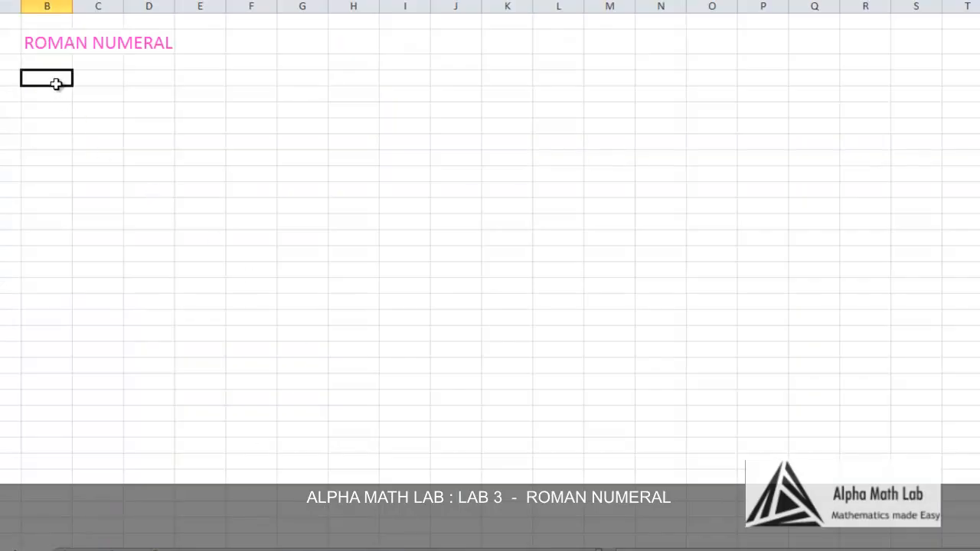